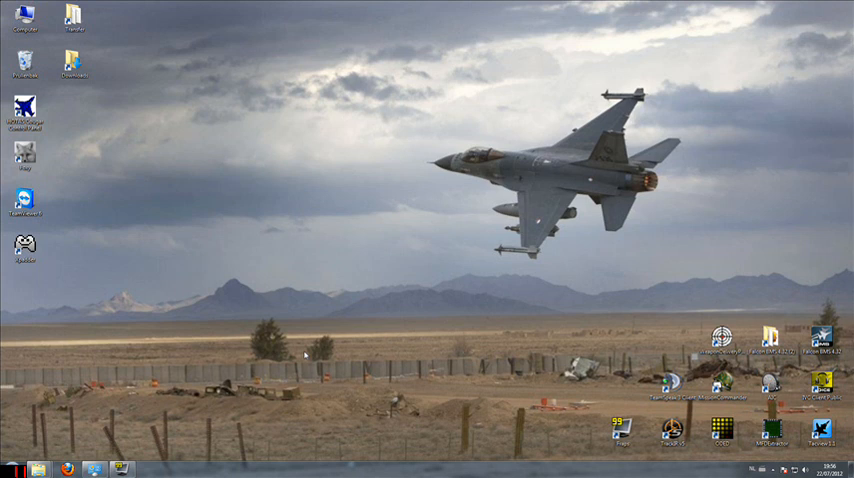
pyautogui.moveTo(436, 300)
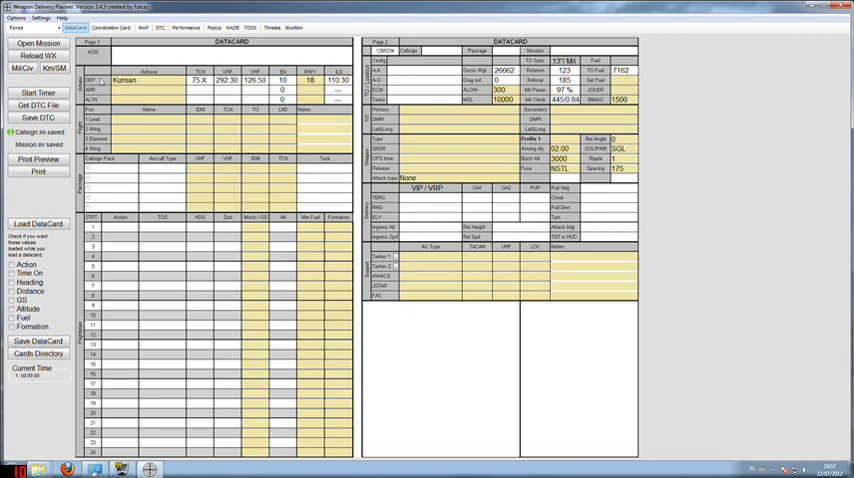
# - Open the .cam campaign mission file from the campaign save folder
pyautogui.click(38, 44)
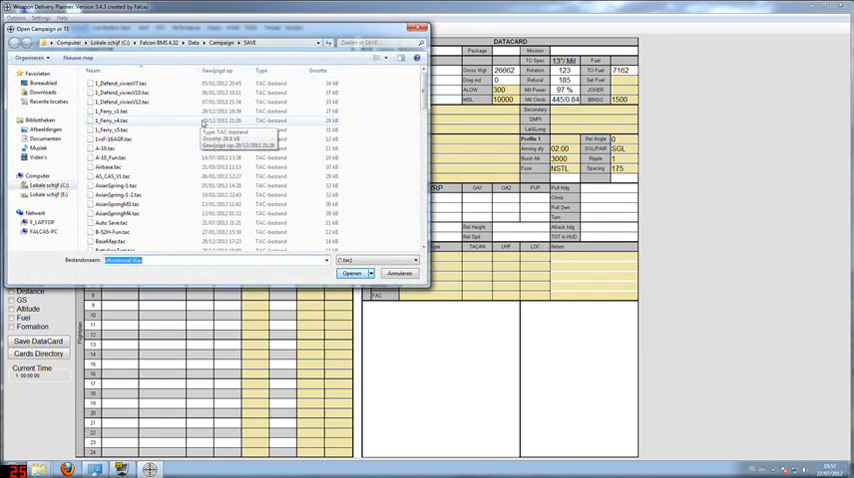
pyautogui.click(412, 260)
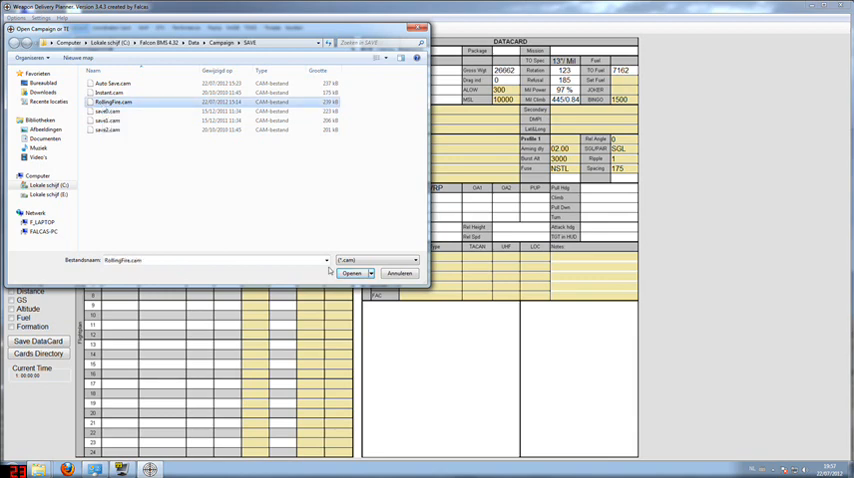
pyautogui.click(352, 272)
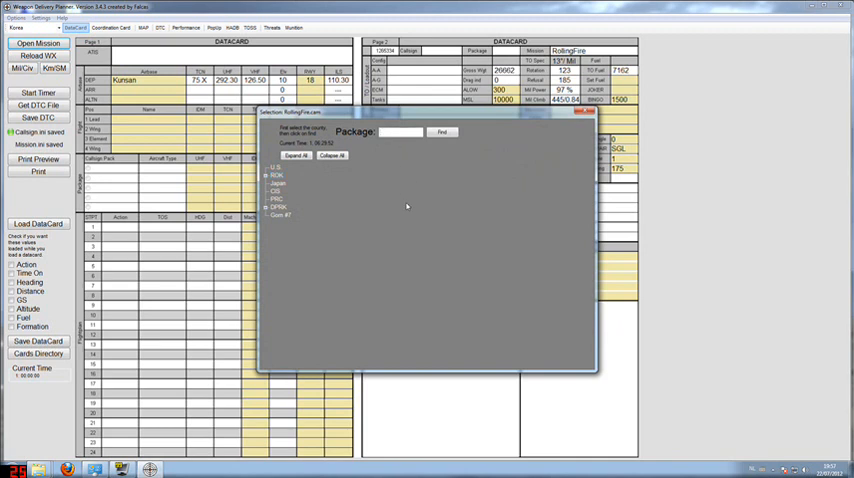
# - Load package 50 into the data card with its flight members, steerpoints and map
pyautogui.write('50')
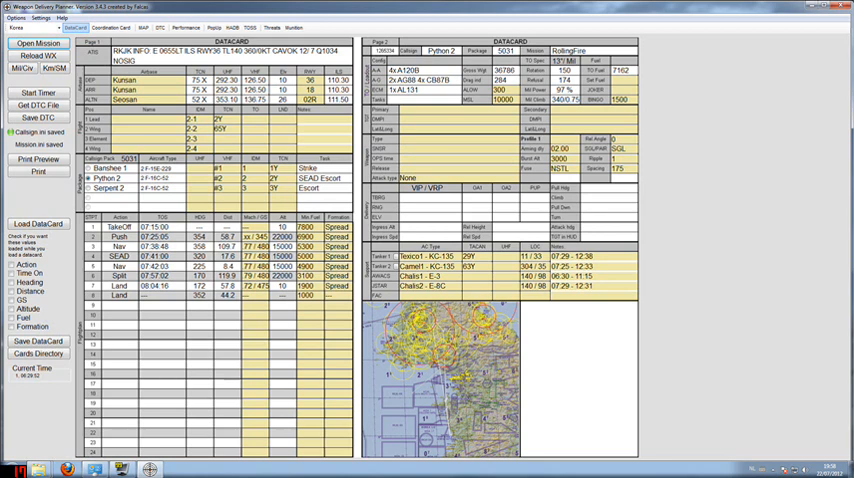
# - Show the DTC map, then the Pre-Planned Threats list of SA-2 sites
pyautogui.click(144, 28)
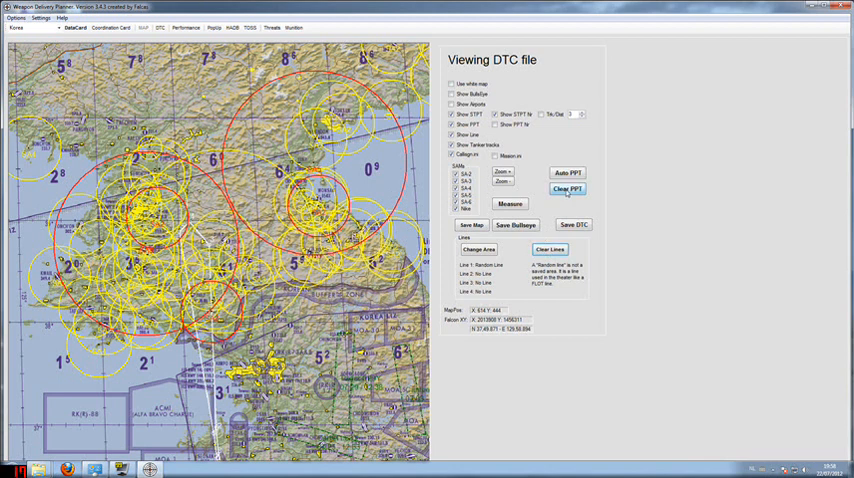
pyautogui.click(568, 188)
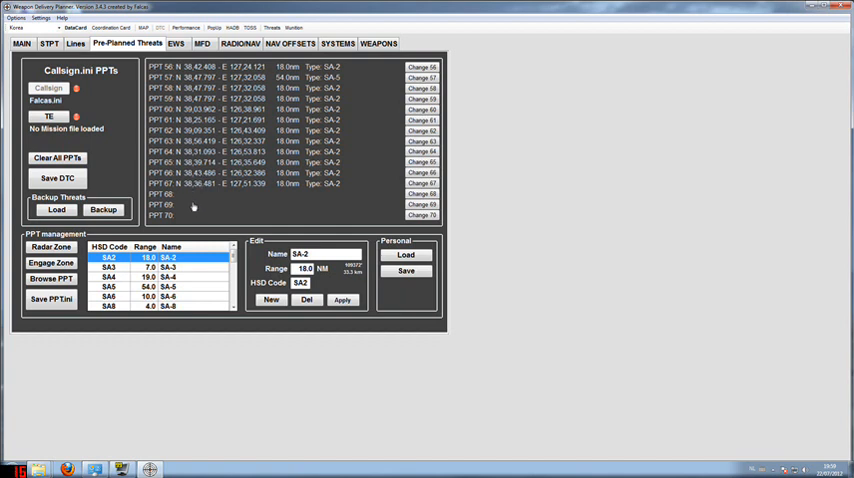
pyautogui.moveTo(184, 210)
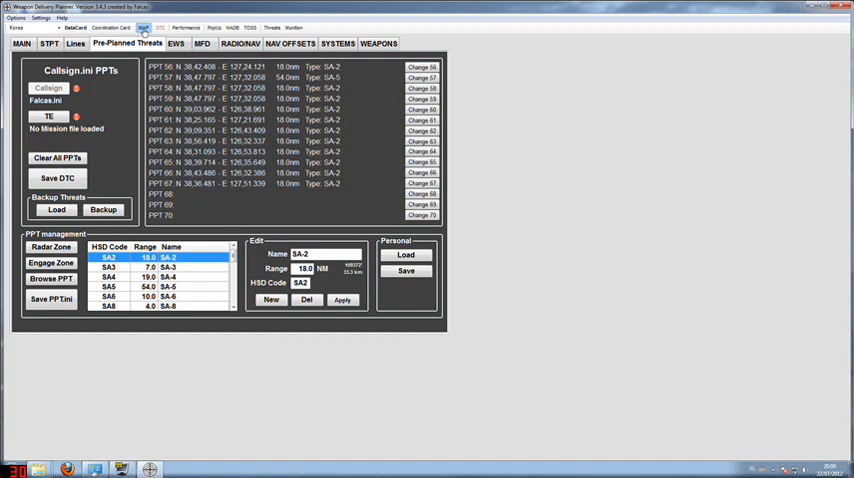
# - Mark pre-planned threat locations on the DTC map and pick the threat type for the new circle
pyautogui.click(144, 28)
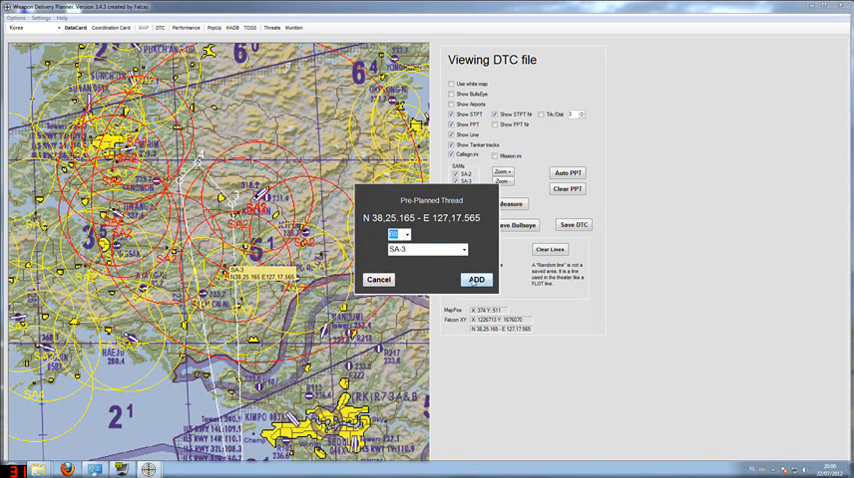
pyautogui.click(476, 280)
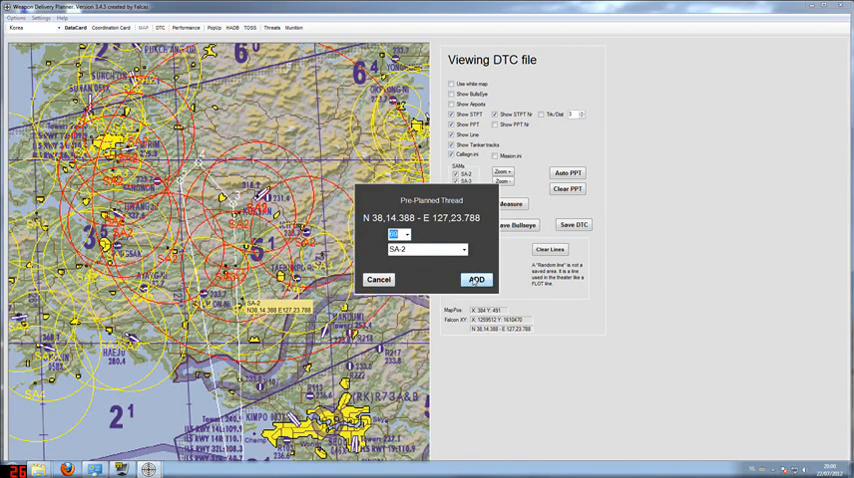
pyautogui.click(476, 280)
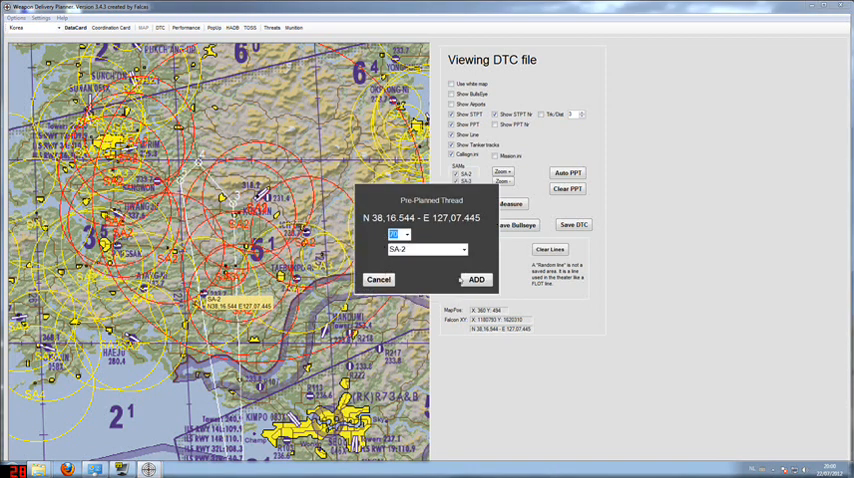
pyautogui.click(474, 280)
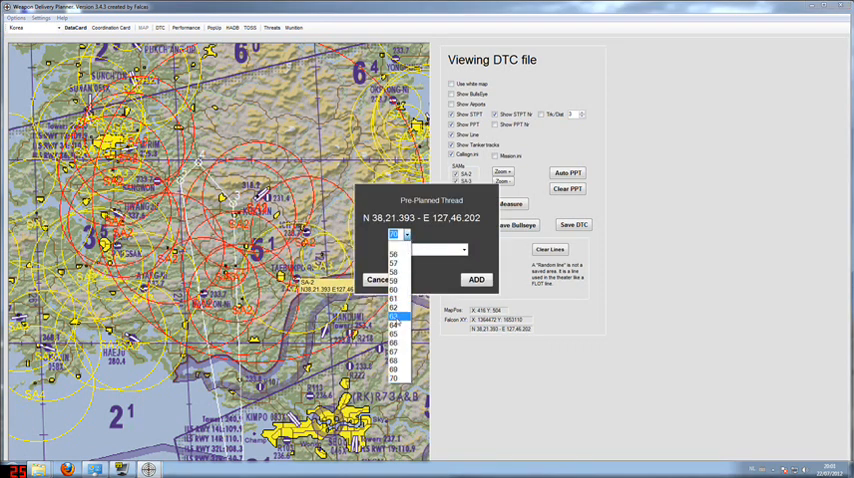
pyautogui.click(396, 312)
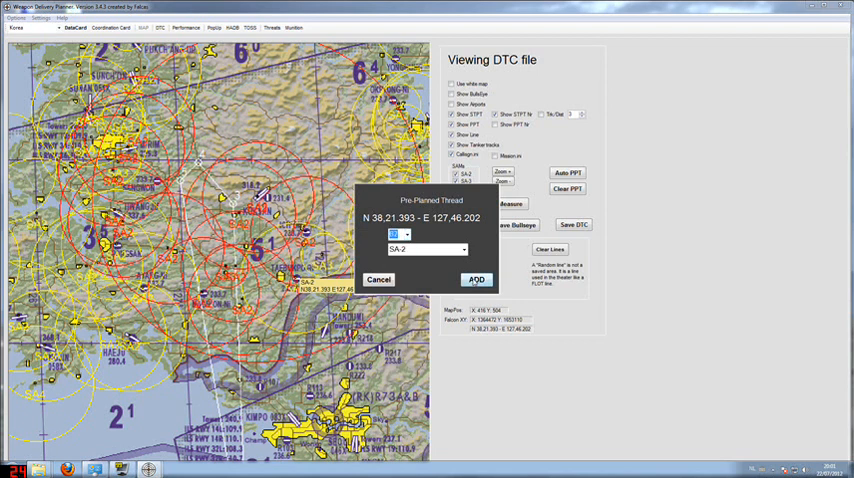
pyautogui.click(476, 280)
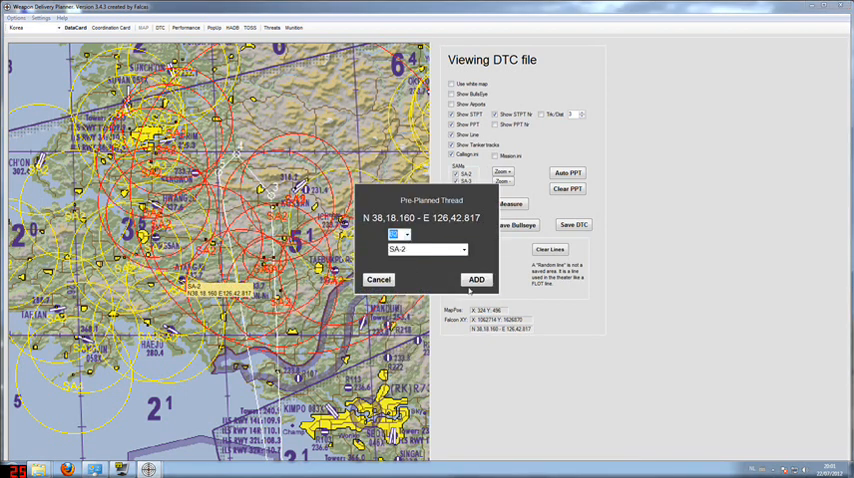
# - Add the threat, then build Line 1 from successive map points stored in its point slots
pyautogui.click(476, 280)
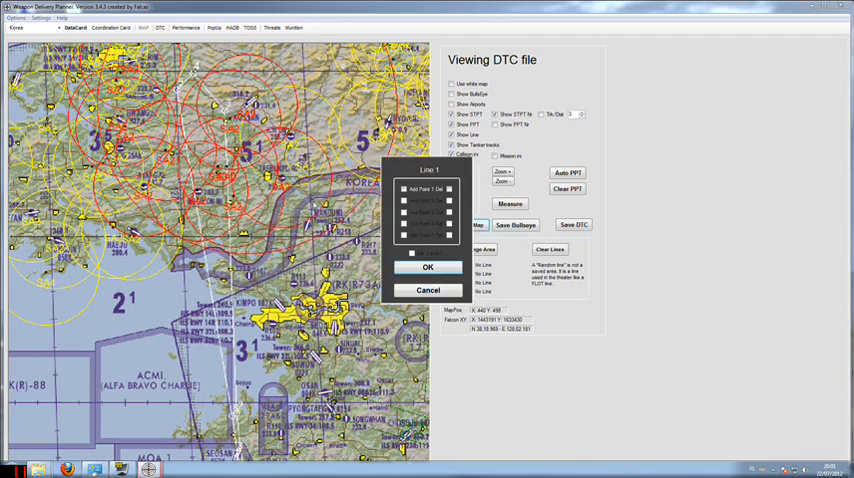
pyautogui.click(404, 190)
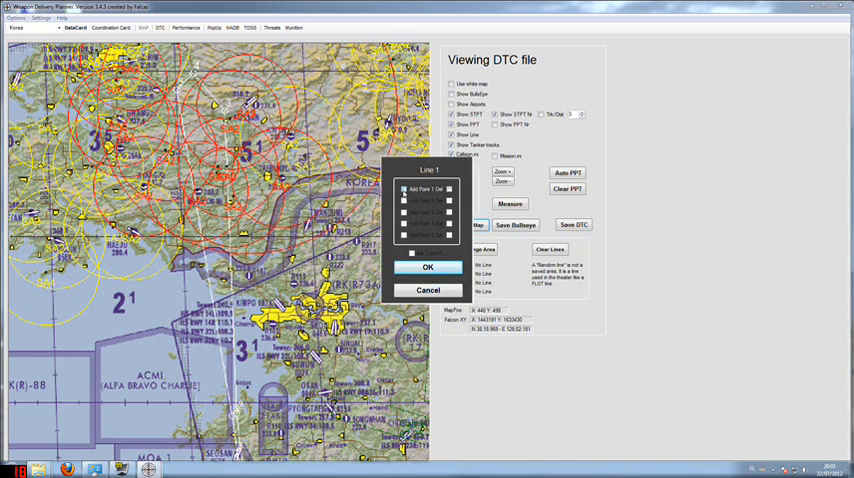
pyautogui.click(428, 268)
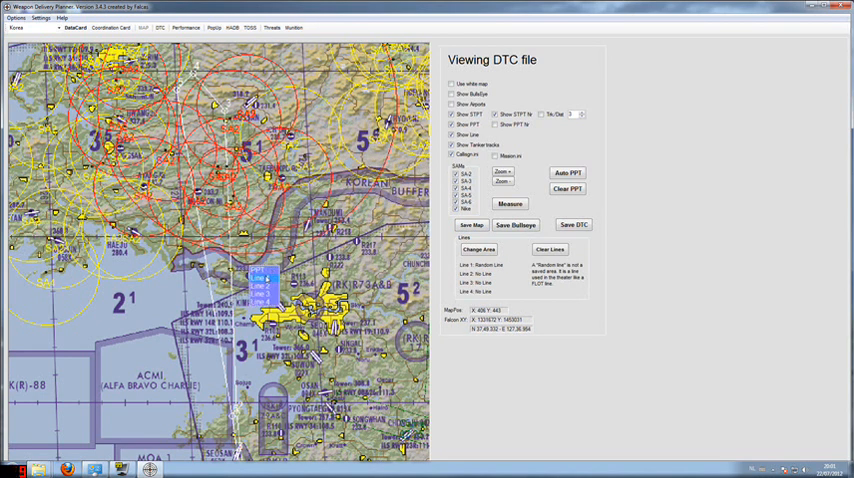
pyautogui.click(478, 248)
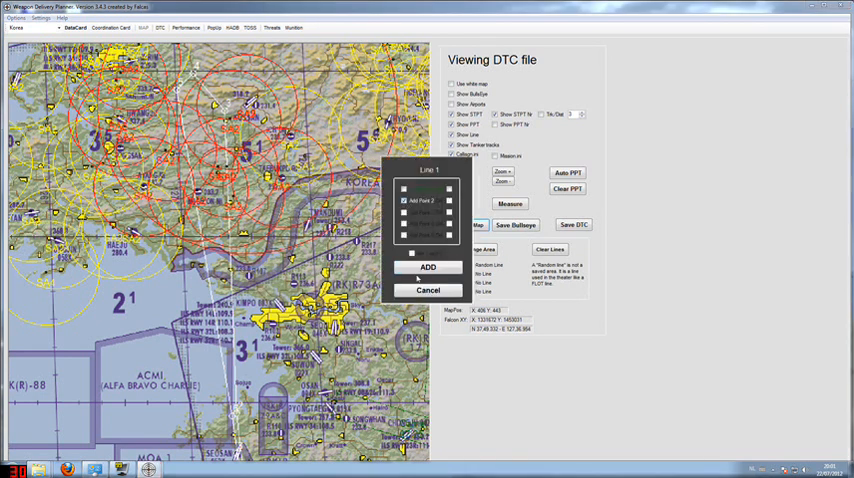
pyautogui.click(428, 268)
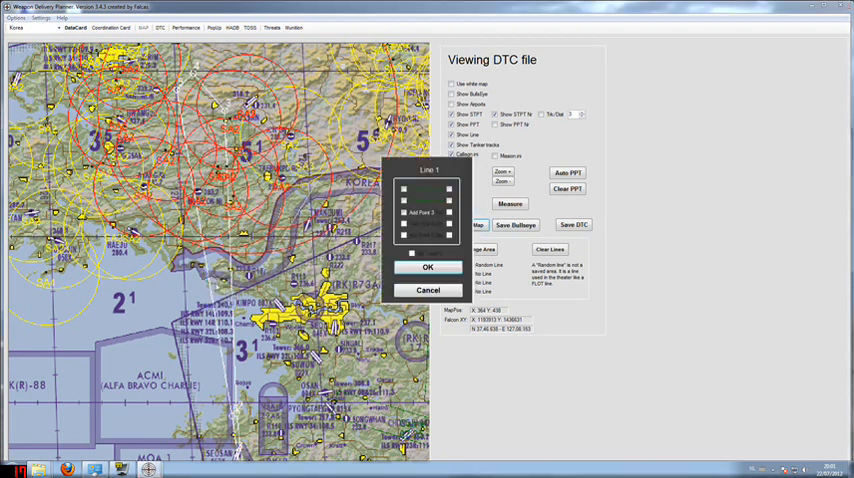
pyautogui.click(428, 268)
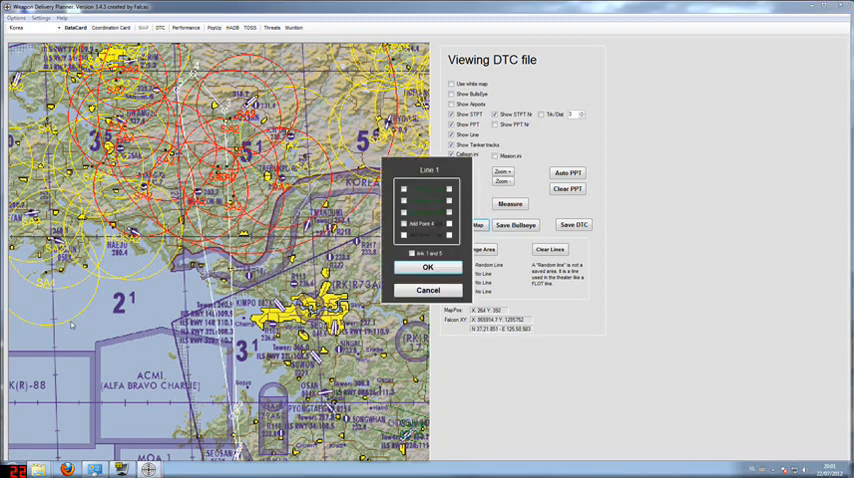
pyautogui.click(404, 224)
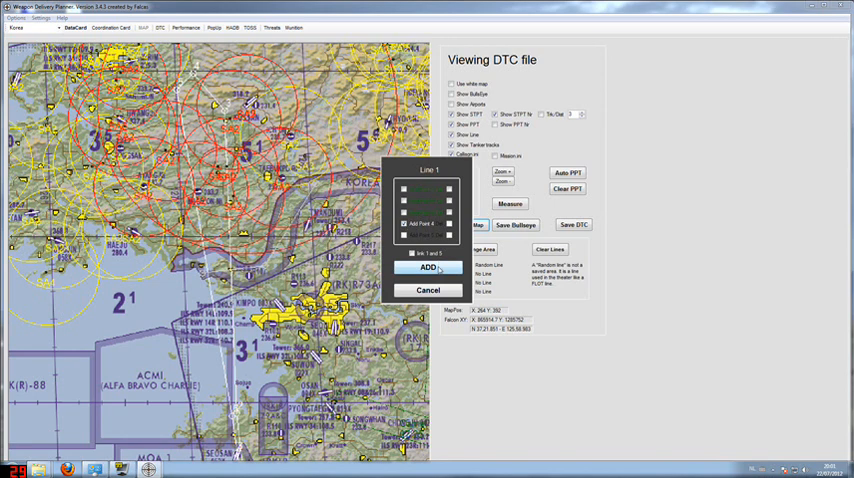
pyautogui.click(428, 268)
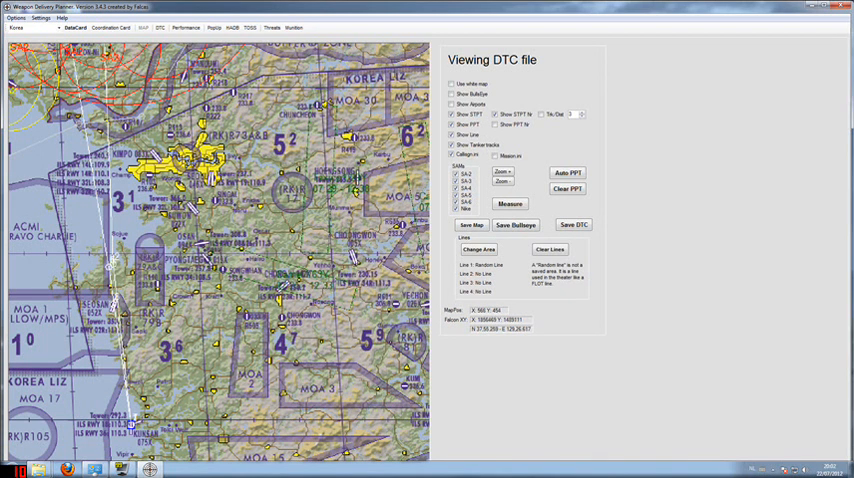
pyautogui.click(454, 84)
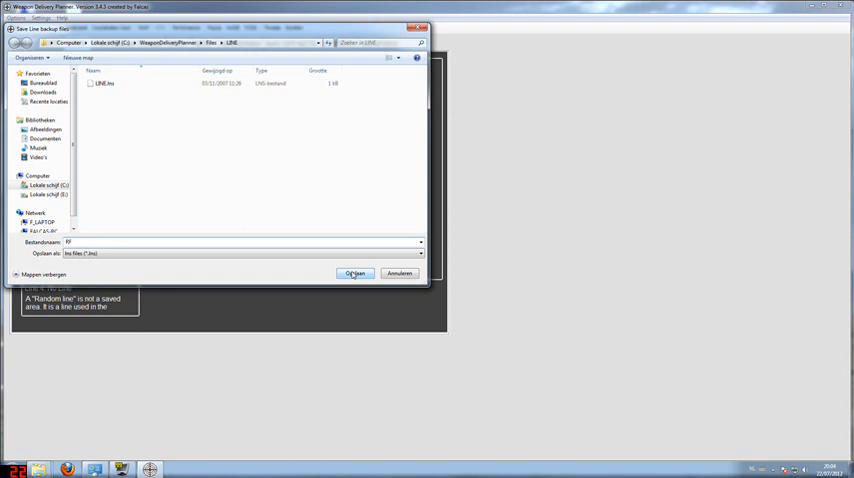
# - Save the flight lines backup file into the LINE folder
pyautogui.click(354, 272)
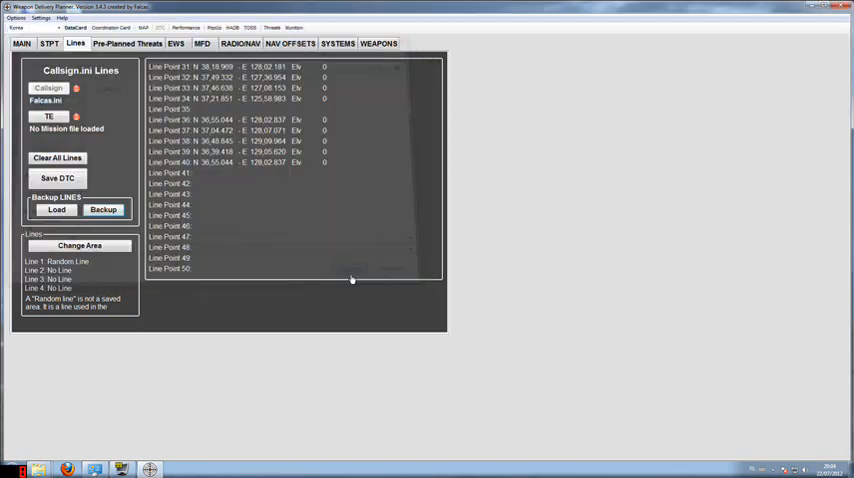
pyautogui.moveTo(252, 224)
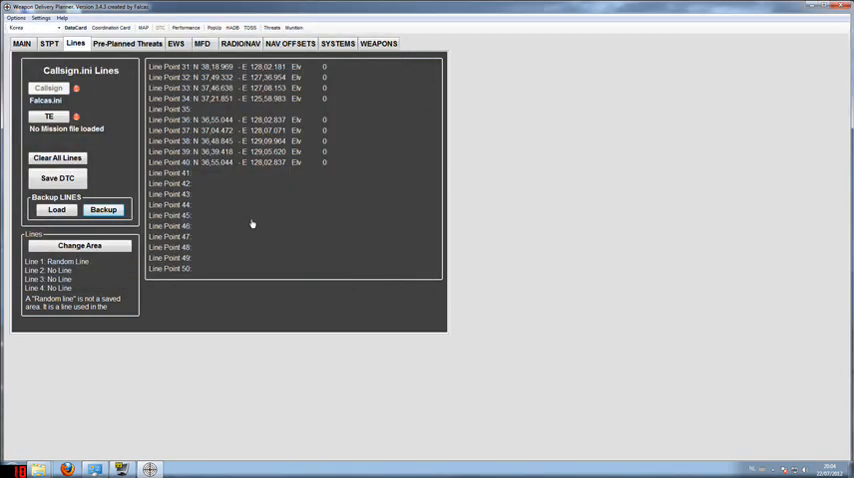